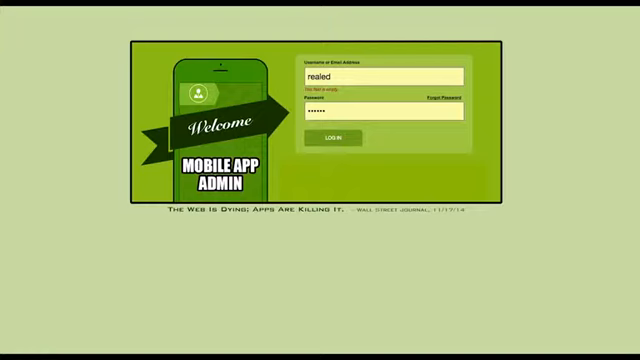
# Log in to the admin dashboard and reach the Functionality page
pyautogui.click(336, 136)
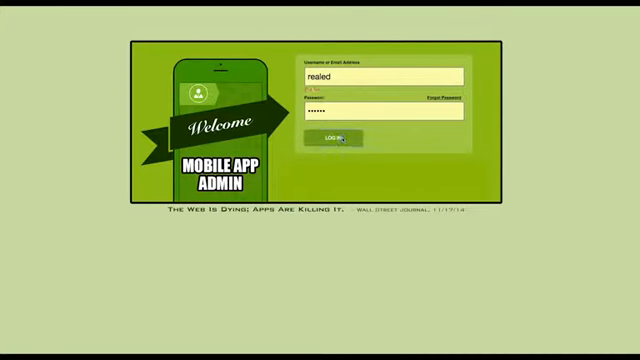
pyautogui.click(336, 138)
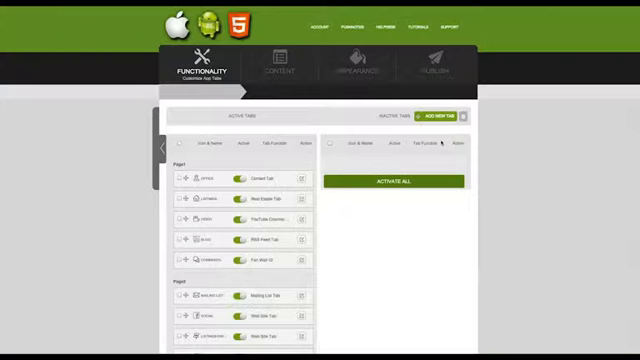
pyautogui.moveTo(436, 256)
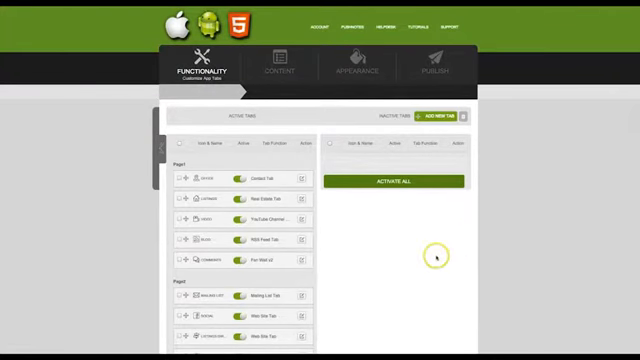
pyautogui.moveTo(468, 158)
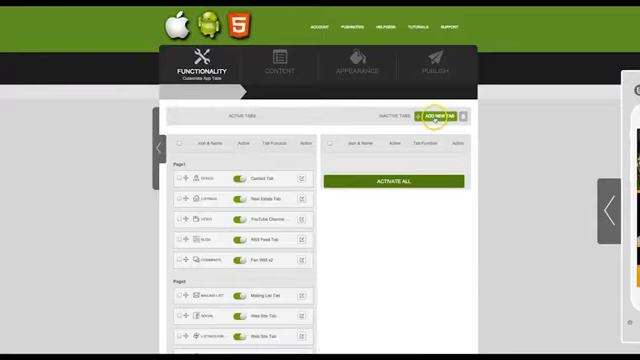
# Add a new tab titled 'Loyalty Rewards' using the Loyalty Tab function, with an icon selected
pyautogui.click(436, 118)
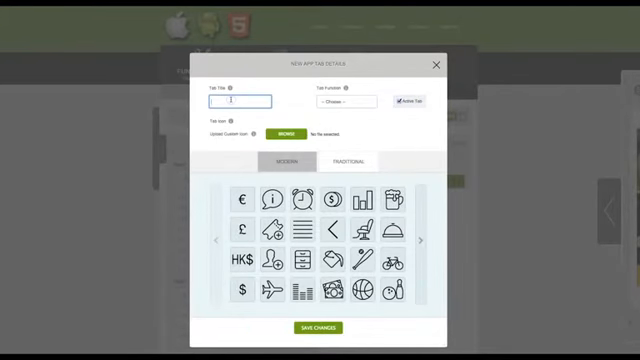
pyautogui.write('Loyalty Rewards')
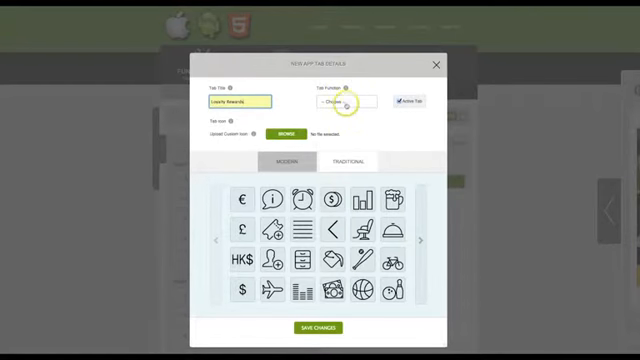
pyautogui.click(348, 104)
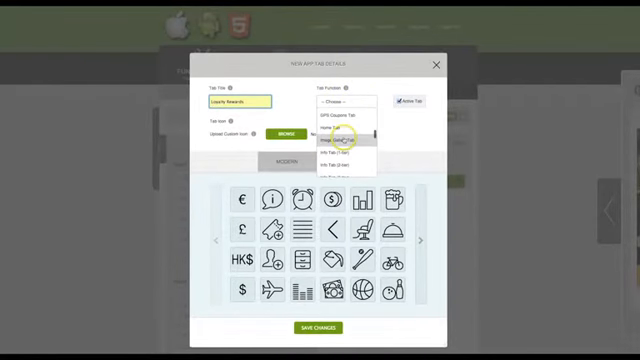
pyautogui.scroll(-3)
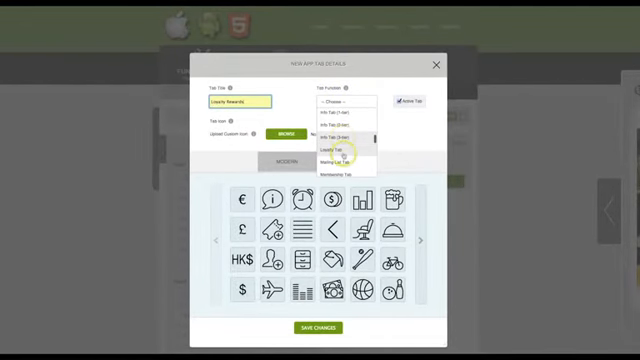
pyautogui.click(340, 148)
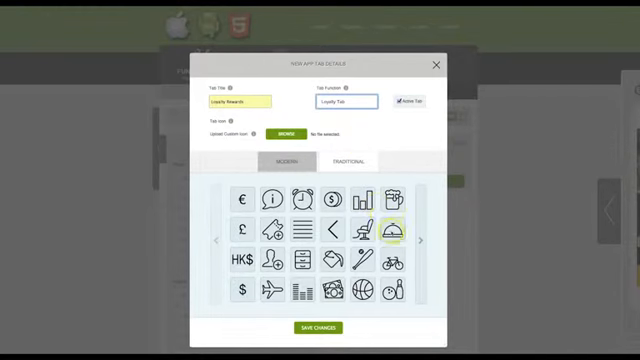
pyautogui.click(332, 198)
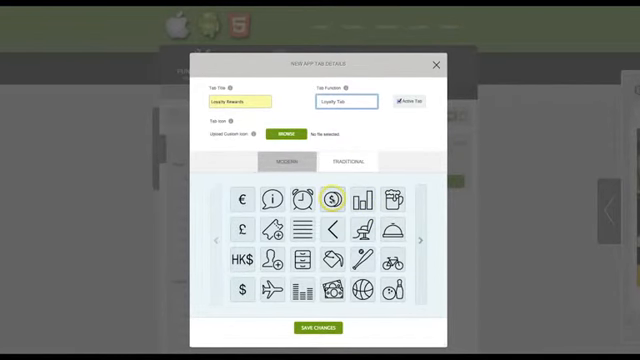
pyautogui.click(332, 198)
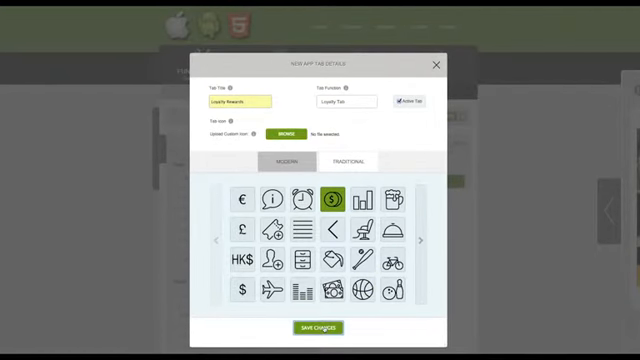
# Save the Loyalty Rewards tab and drag it to the top of Page 2 in the tab list
pyautogui.click(316, 332)
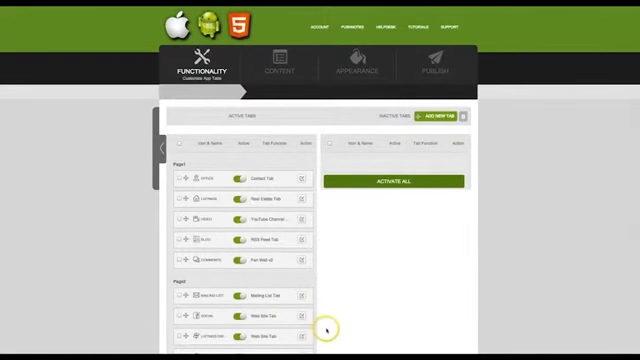
pyautogui.scroll(-3)
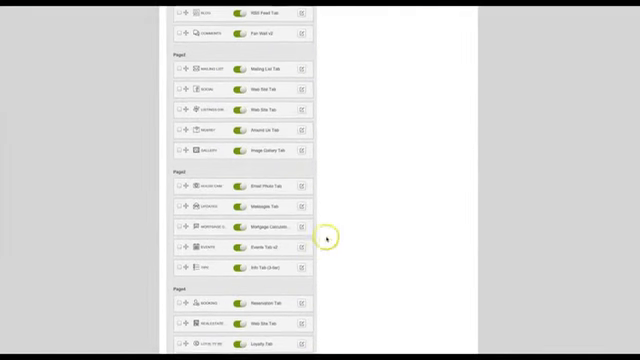
pyautogui.scroll(-3)
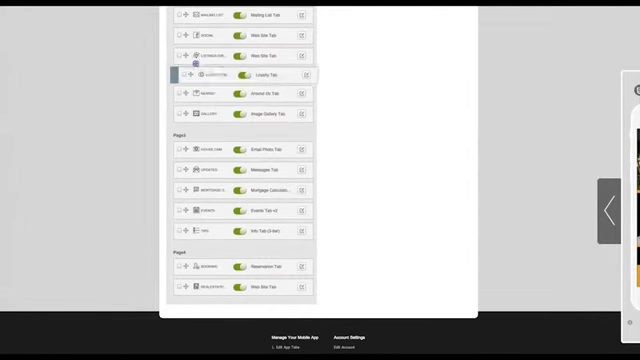
pyautogui.scroll(3)
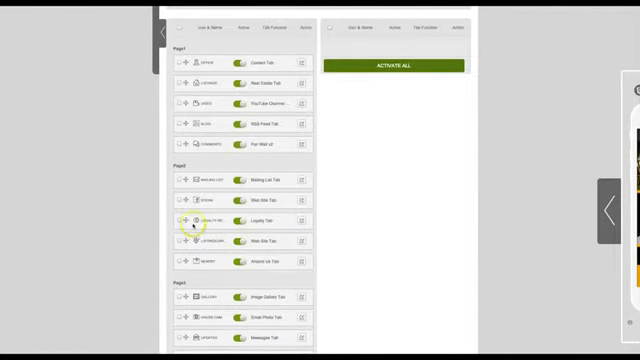
pyautogui.moveTo(190, 218); pyautogui.dragTo(190, 178)
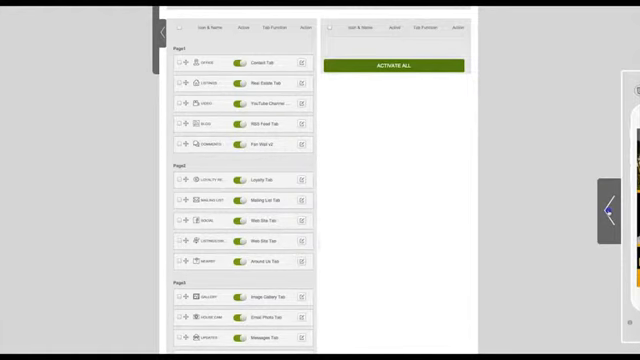
pyautogui.click(610, 192)
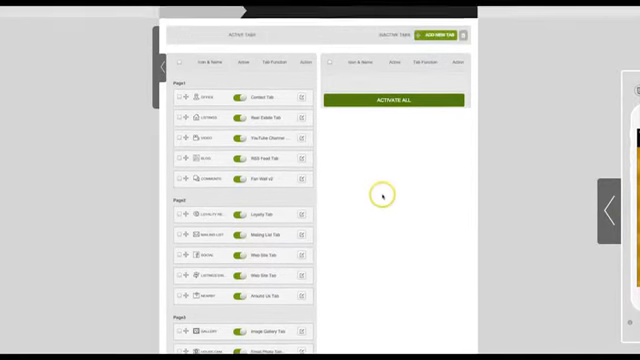
pyautogui.scroll(3)
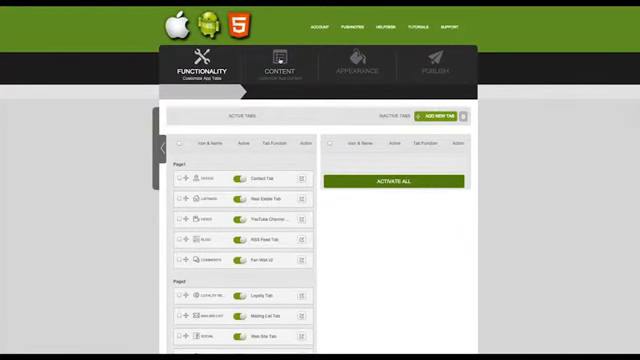
# In the content section, add an Advanced Loyalty tab to the Loyalty Rewards tab
pyautogui.click(280, 66)
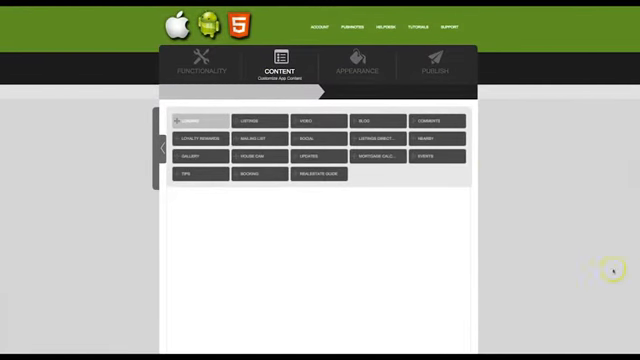
pyautogui.click(198, 116)
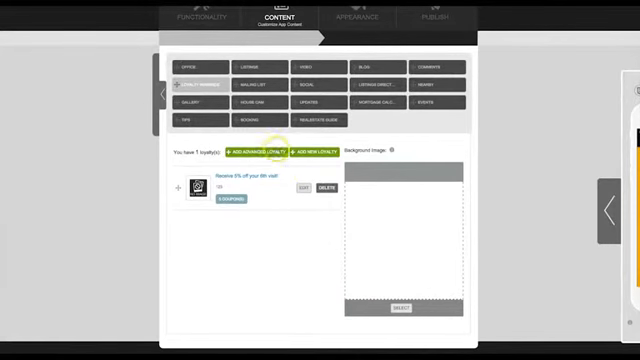
pyautogui.click(252, 152)
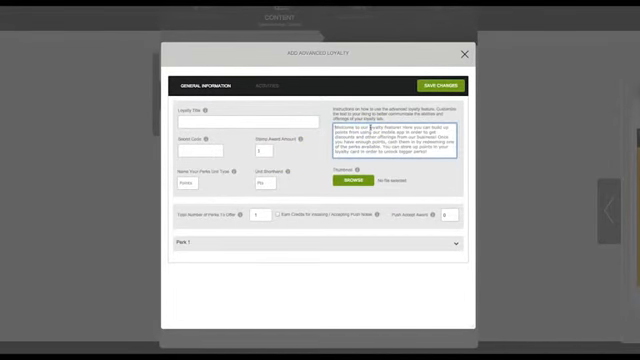
# Name the loyalty program 'Loyalty Rewards' and reveal its congratulations message with preview
pyautogui.click(240, 120)
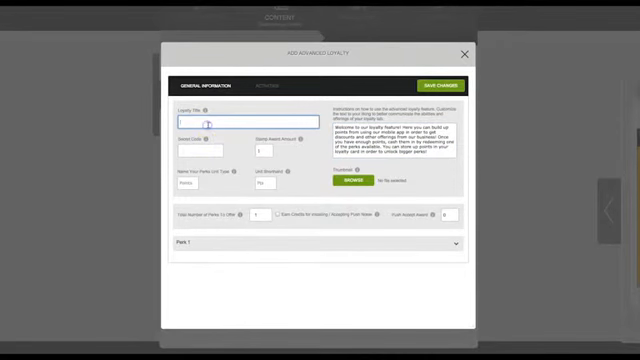
pyautogui.write('Loyalty Rewards')
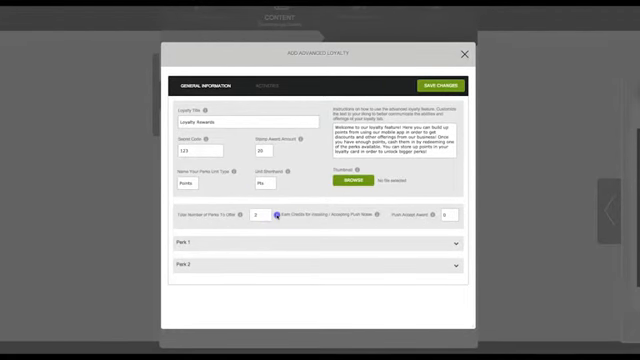
pyautogui.click(278, 216)
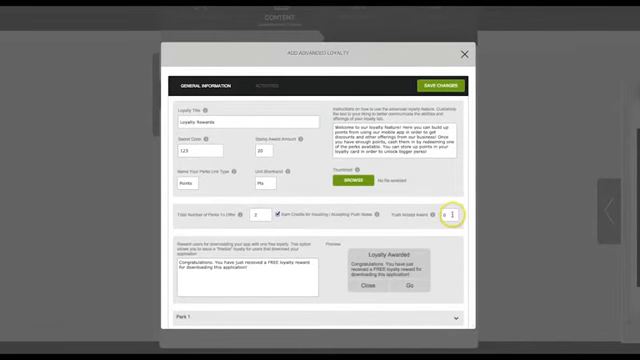
pyautogui.moveTo(460, 212)
pyautogui.write('10')
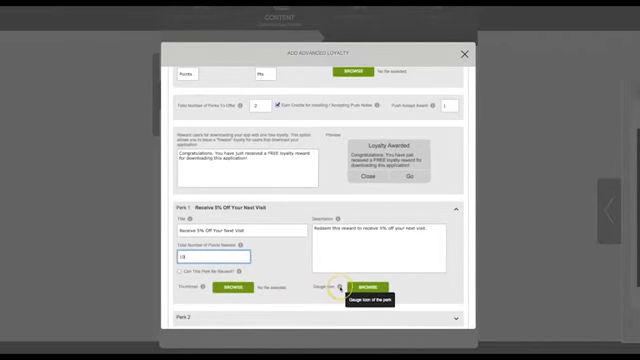
# Choose and confirm a reward icon for Perk 1, 'Receive 5% Off Your Next Visit'
pyautogui.click(368, 288)
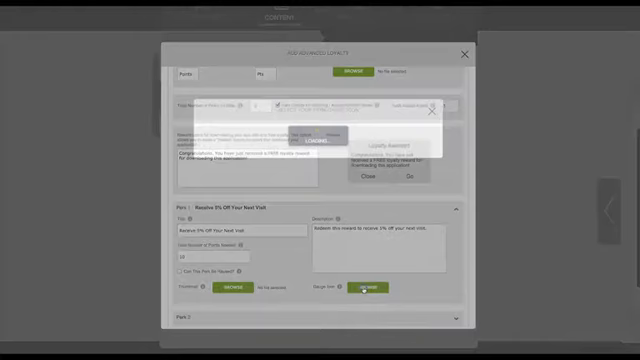
pyautogui.click(366, 288)
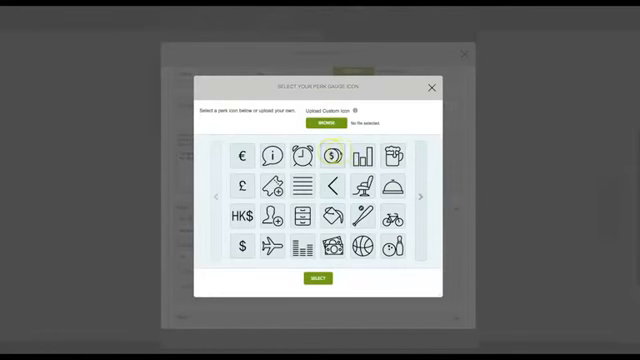
pyautogui.click(332, 156)
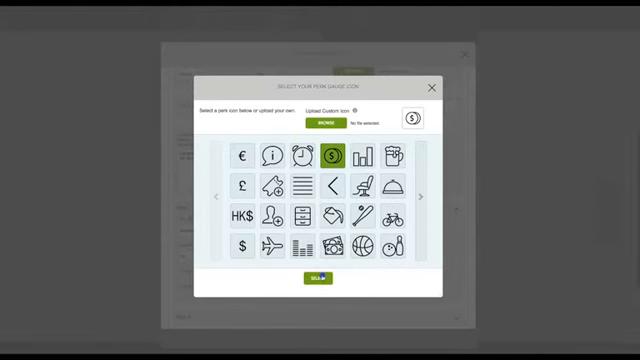
pyautogui.click(320, 276)
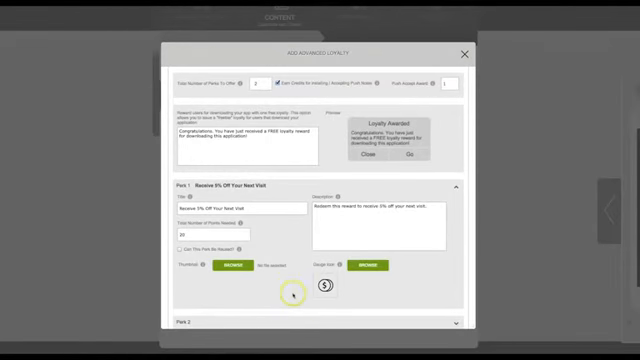
# Describe Perk 2 as a free wash with your next haircut and set its points needed to 40
pyautogui.scroll(-3)
pyautogui.write('Get a free wash with haircut!')
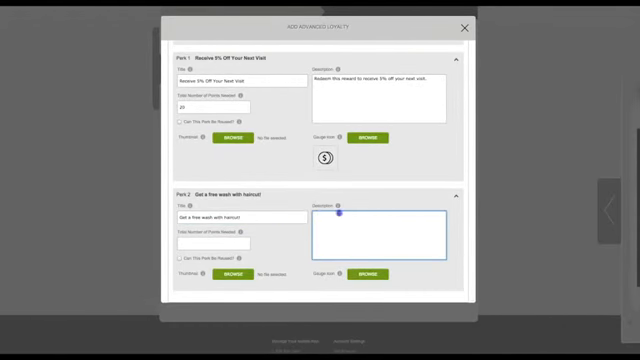
pyautogui.write('Redeem this reward to receive a free wash with your next haircut!')
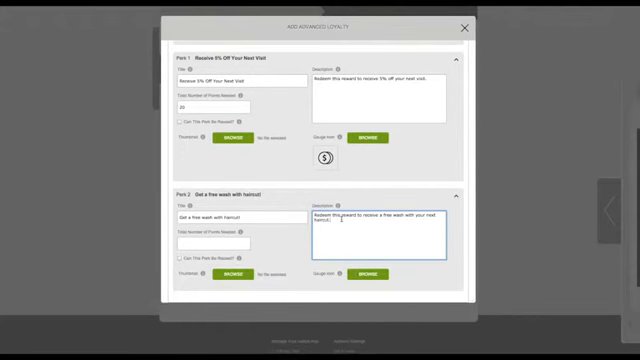
pyautogui.click(216, 242)
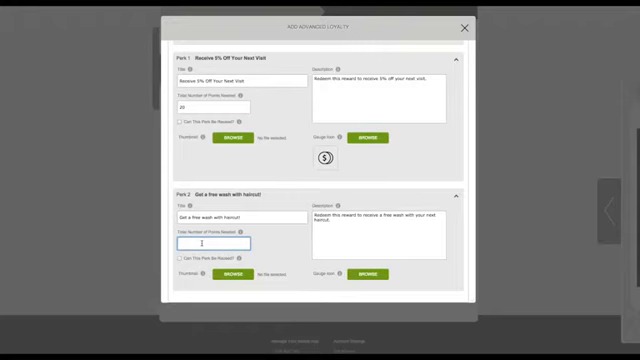
pyautogui.write('40')
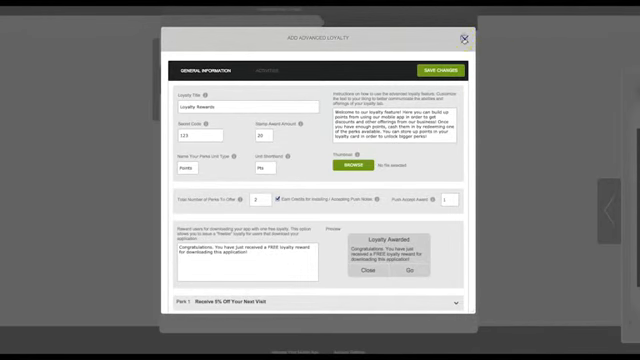
# Save the loyalty program, view its Loyalty Rewards screen in the phone preview, then reopen Edit
pyautogui.click(468, 36)
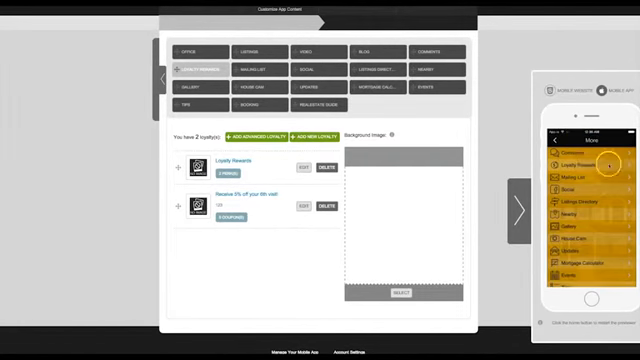
pyautogui.click(582, 158)
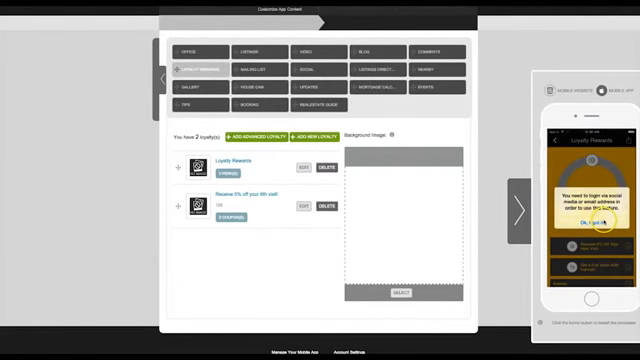
pyautogui.click(592, 220)
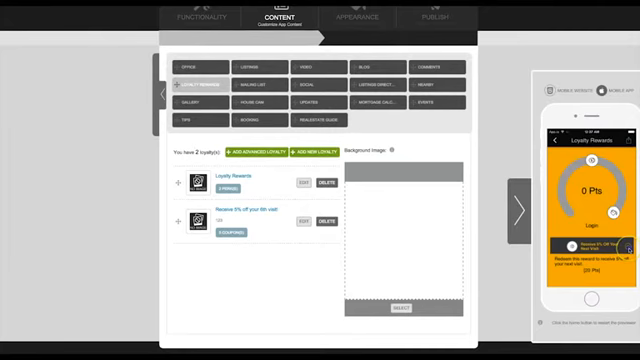
pyautogui.click(298, 184)
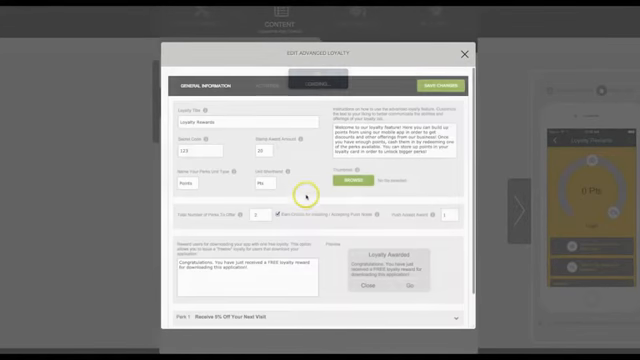
# Show the loyalty program's Activities list
pyautogui.click(272, 84)
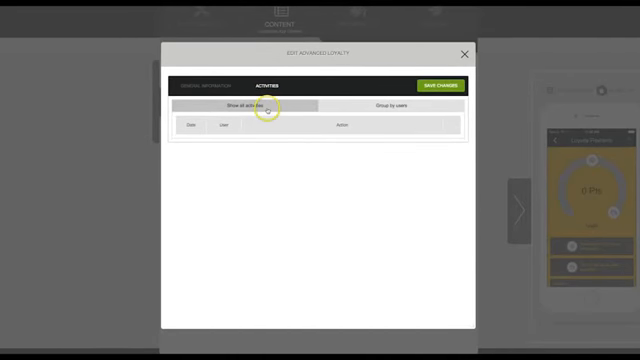
pyautogui.moveTo(228, 156)
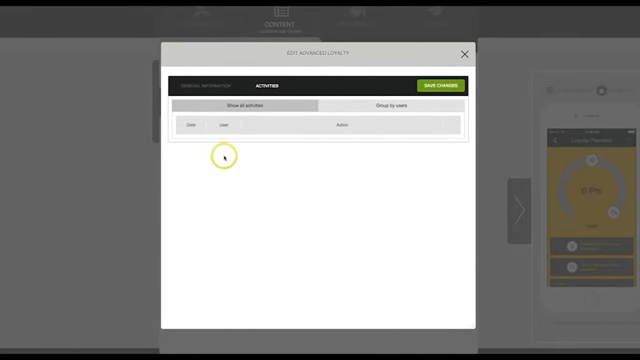